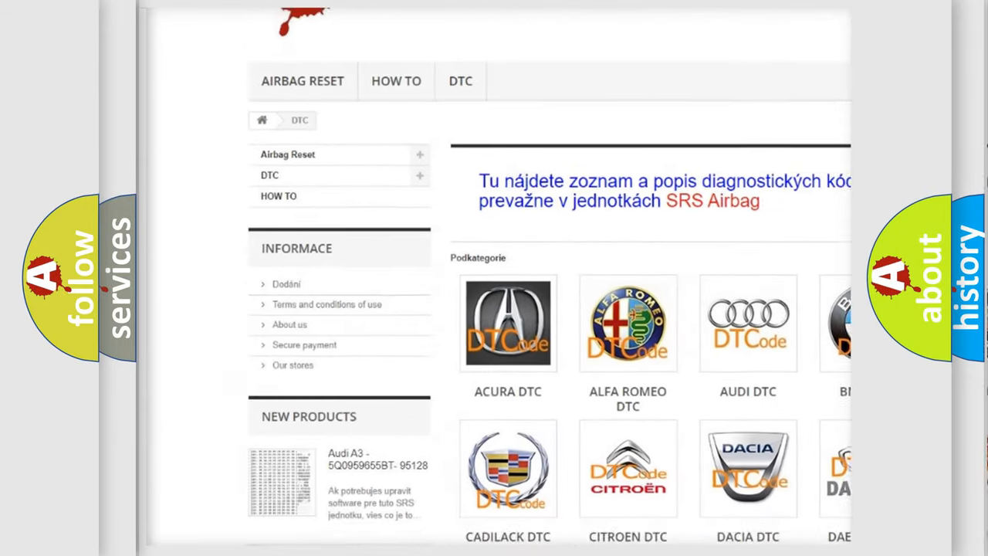
{"action": "scroll", "scroll_direction": "down", "scroll_amount": 3}
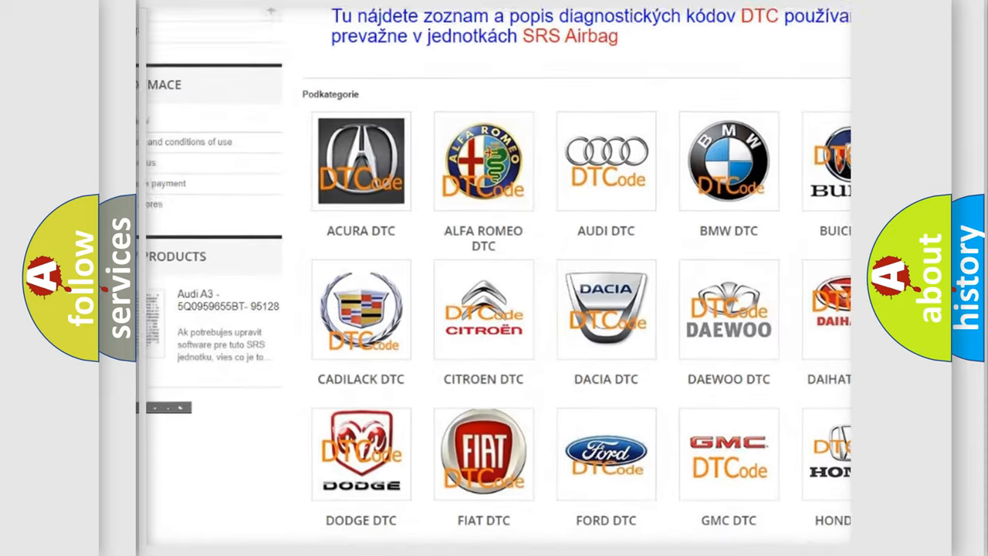
{"action": "scroll", "scroll_direction": "down", "scroll_amount": 3}
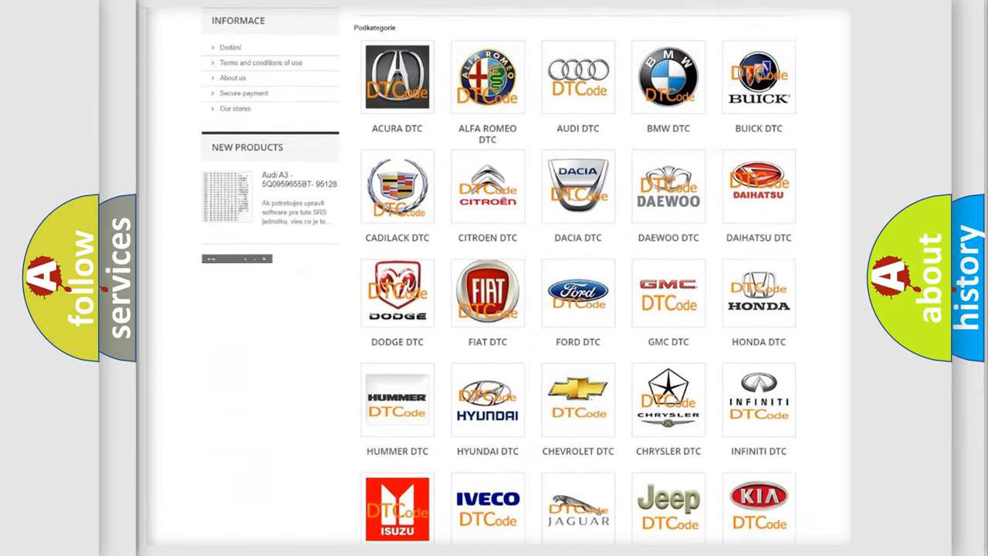
{"action": "scroll", "scroll_direction": "down", "scroll_amount": 3}
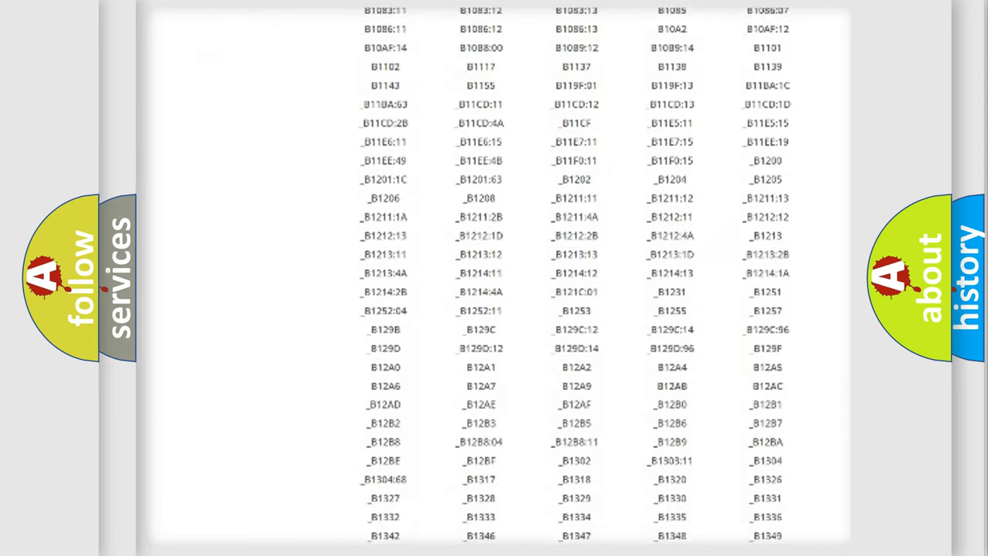
{"action": "scroll", "scroll_direction": "down", "scroll_amount": 3}
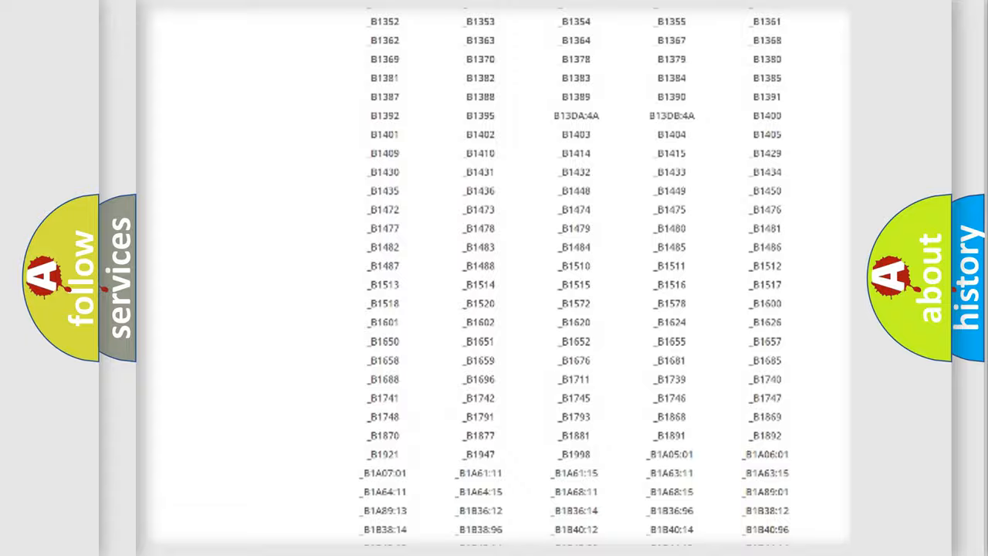